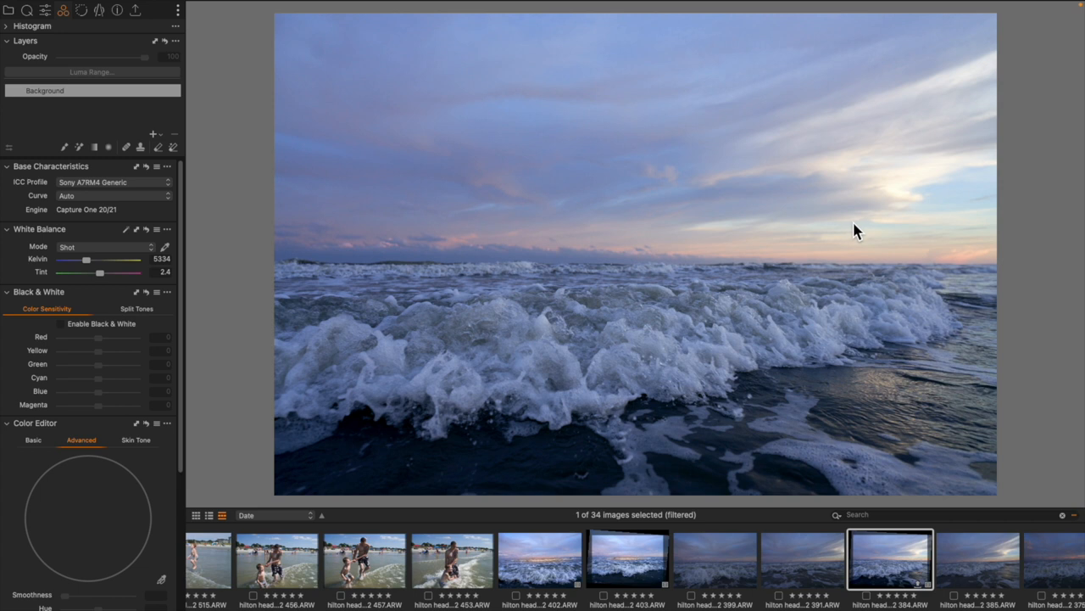
mouse_move(227, 15)
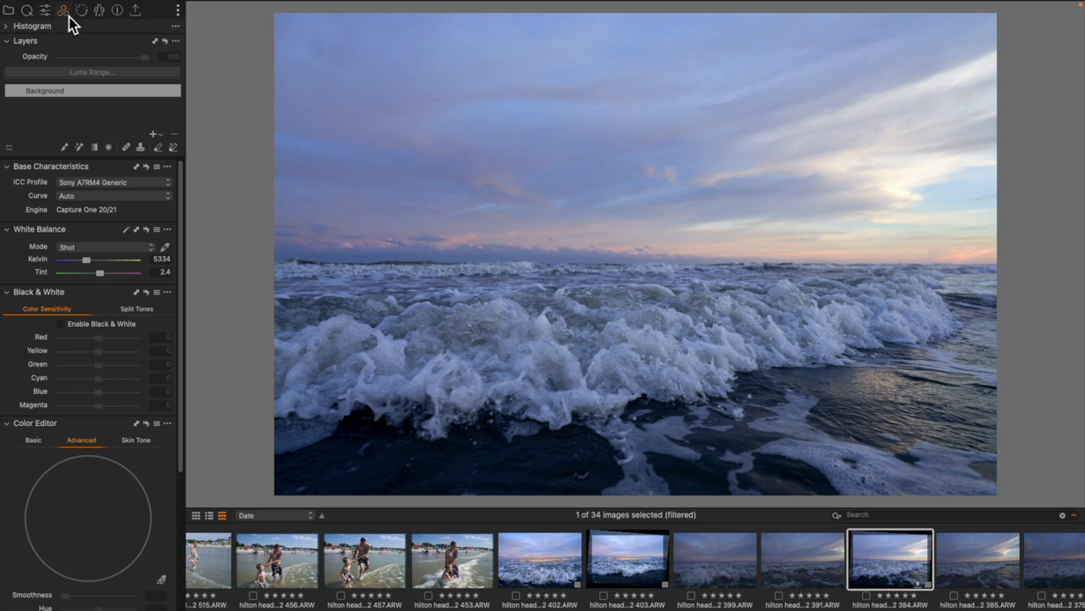
Step: Collapse the Layers tool so more colour adjustment tools are visible
left_click(14, 41)
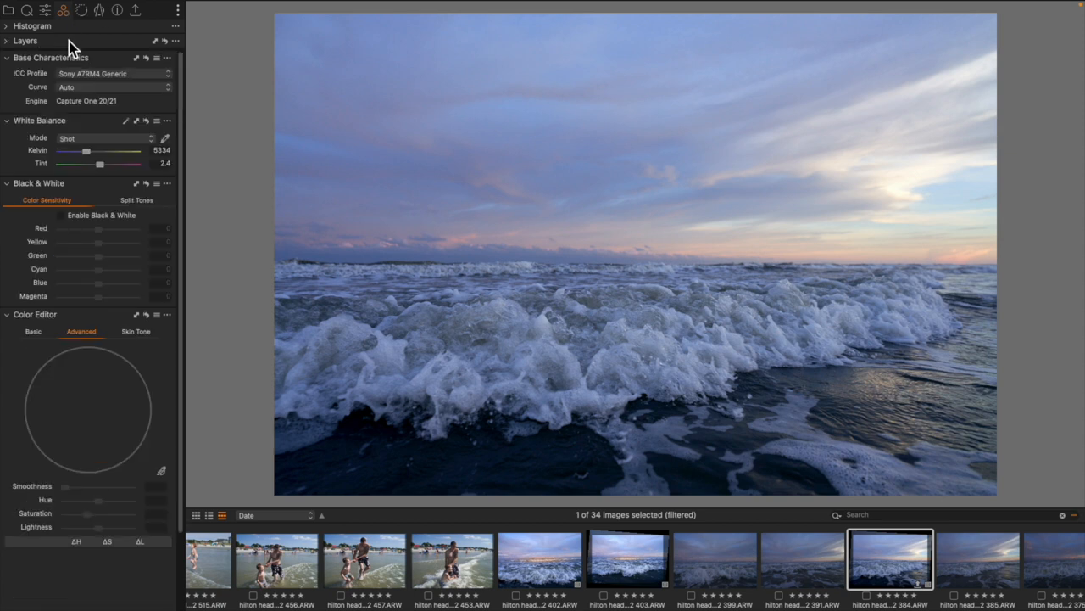
mouse_move(105, 51)
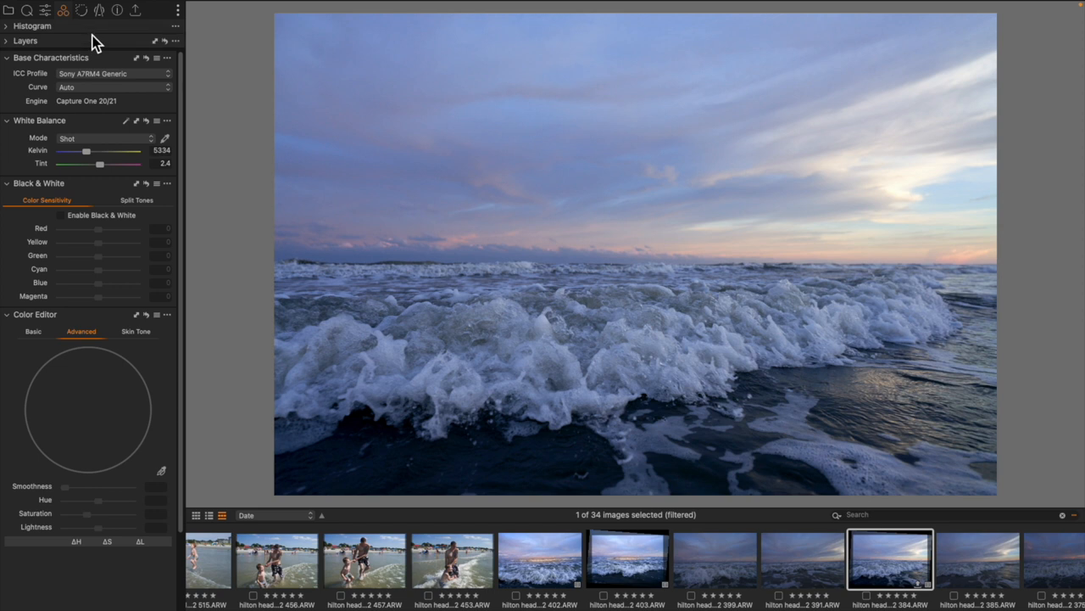
Step: Show the Exposure tools with Layers and add Adjustment Layer 1 above the background
left_click(28, 41)
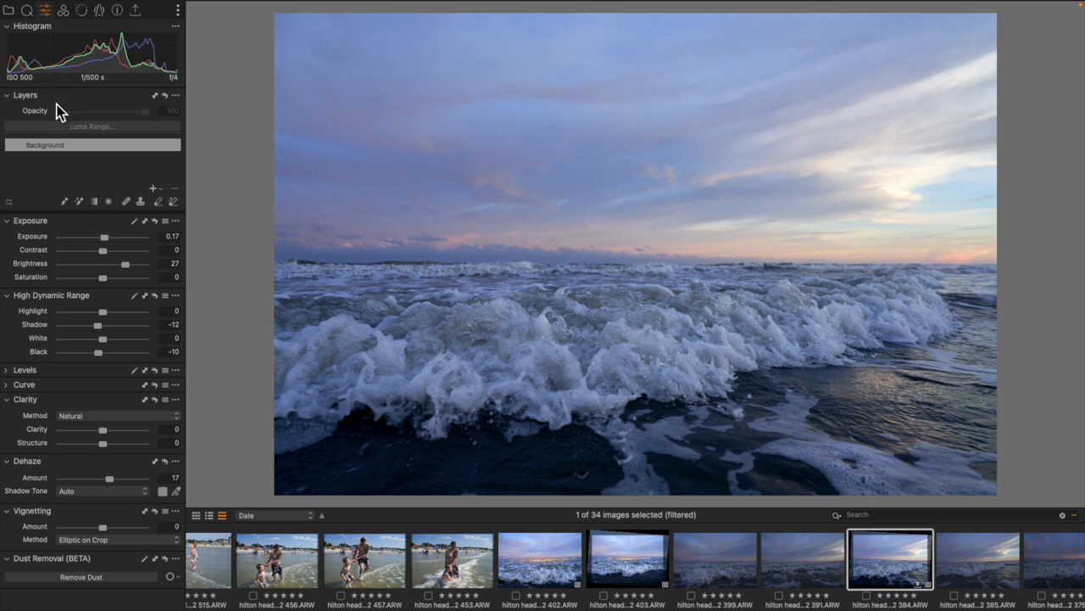
mouse_move(138, 207)
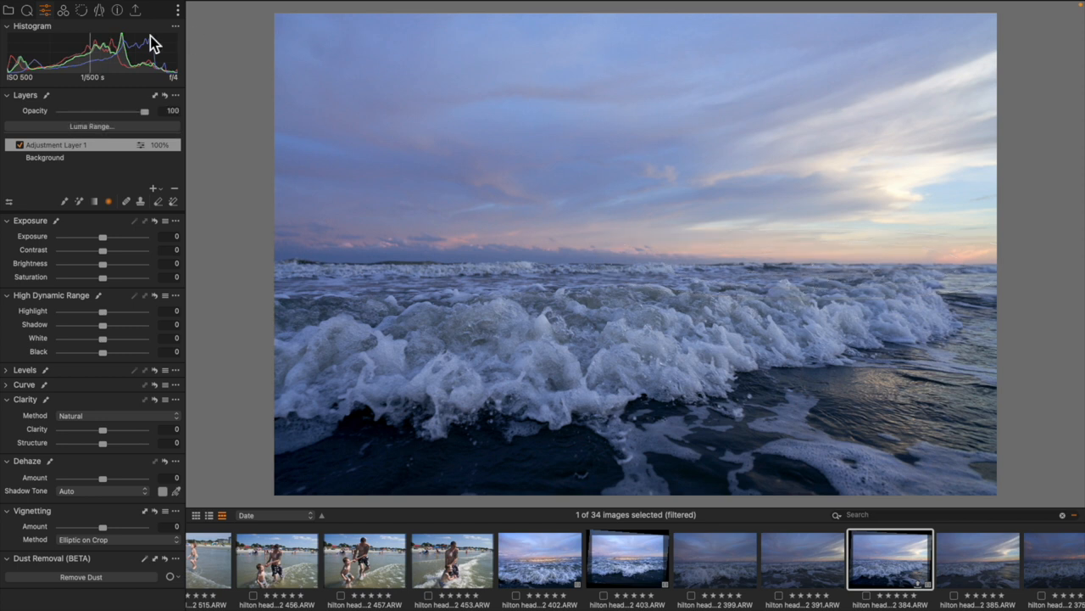
Step: Warm Adjustment Layer 1's white balance to about 7450 K for a pinker sunset sky
left_click(63, 10)
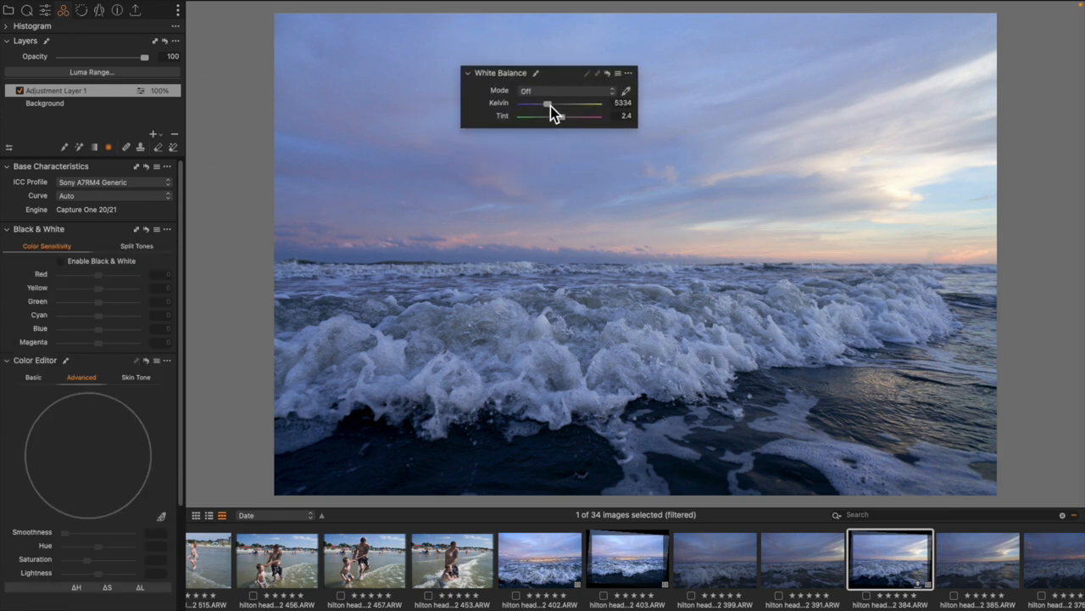
left_click_drag(546, 104, 559, 103)
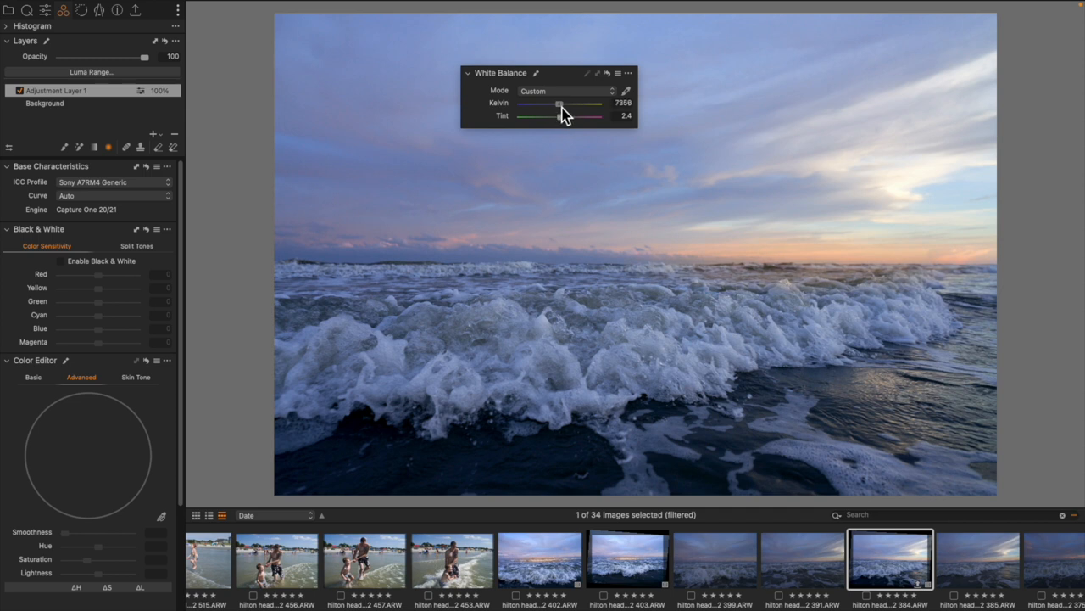
left_click_drag(559, 103, 563, 104)
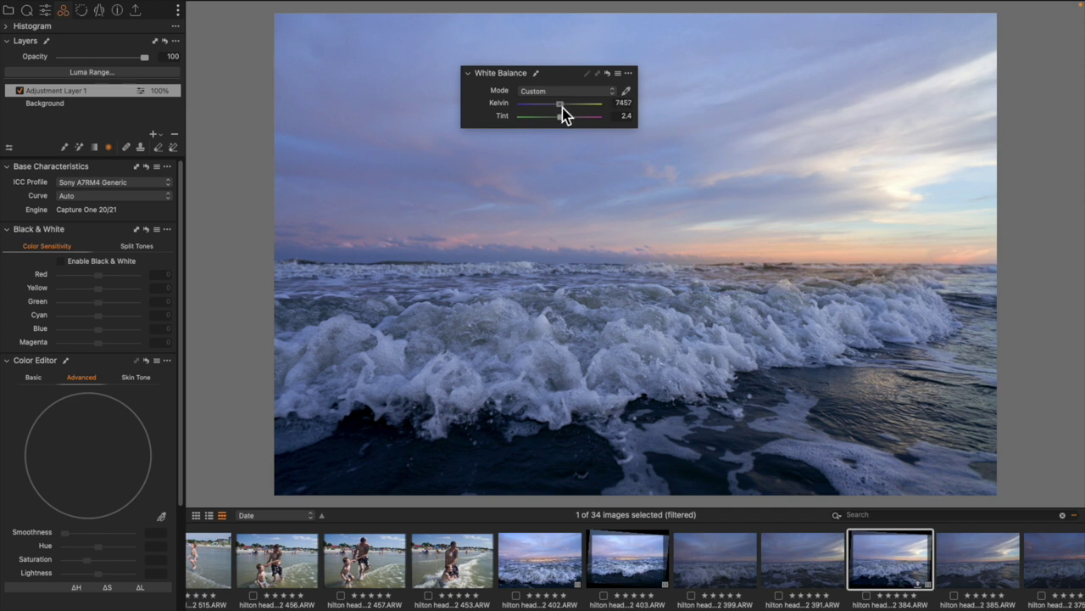
left_click_drag(563, 103, 560, 103)
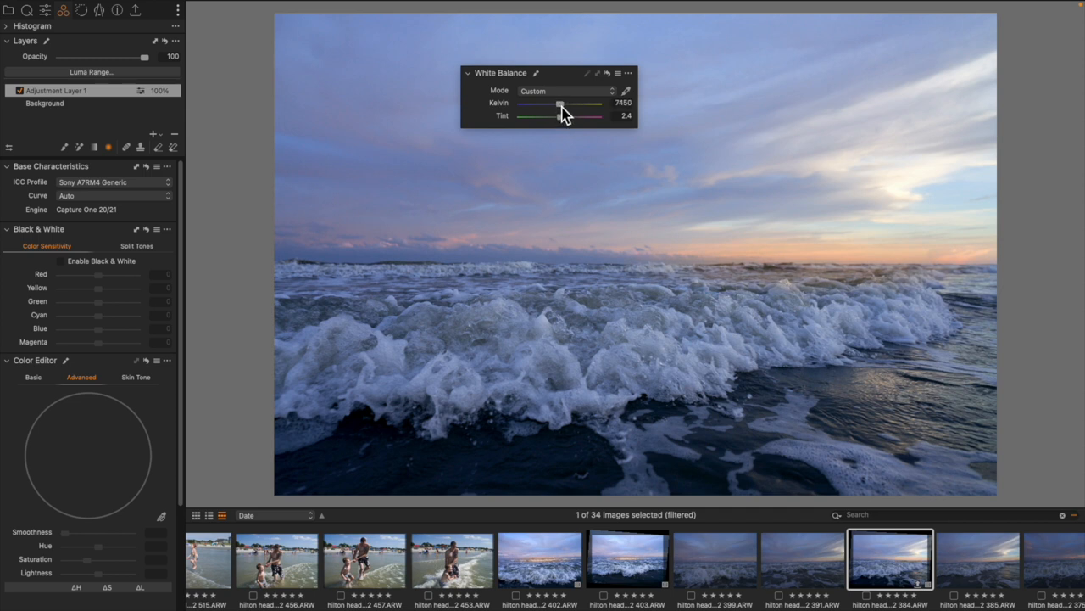